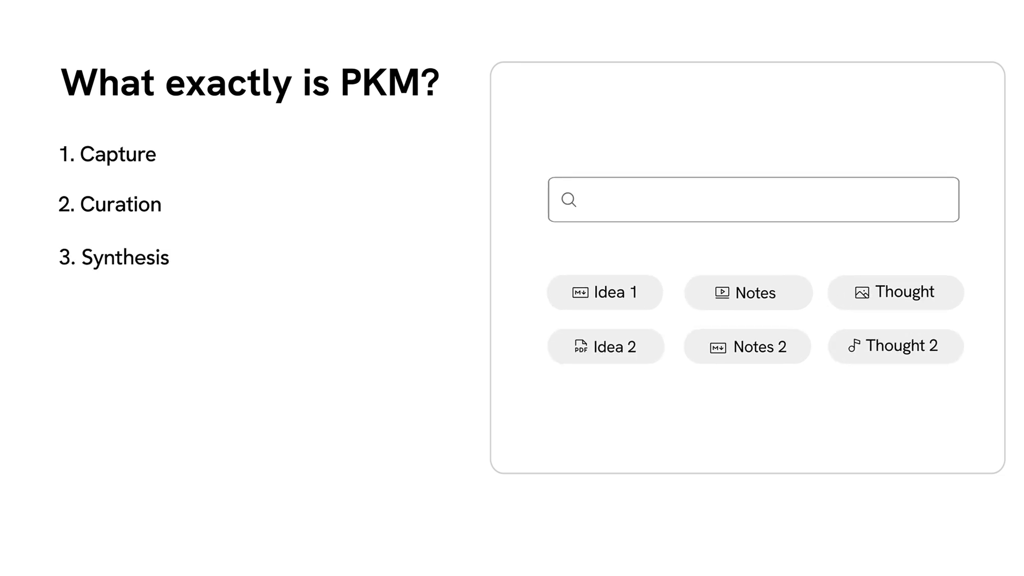
# Record a 19-second audio note (after an 'Idea' note), save it as a node, and leave for a new capture.
pyautogui.write('Idea')
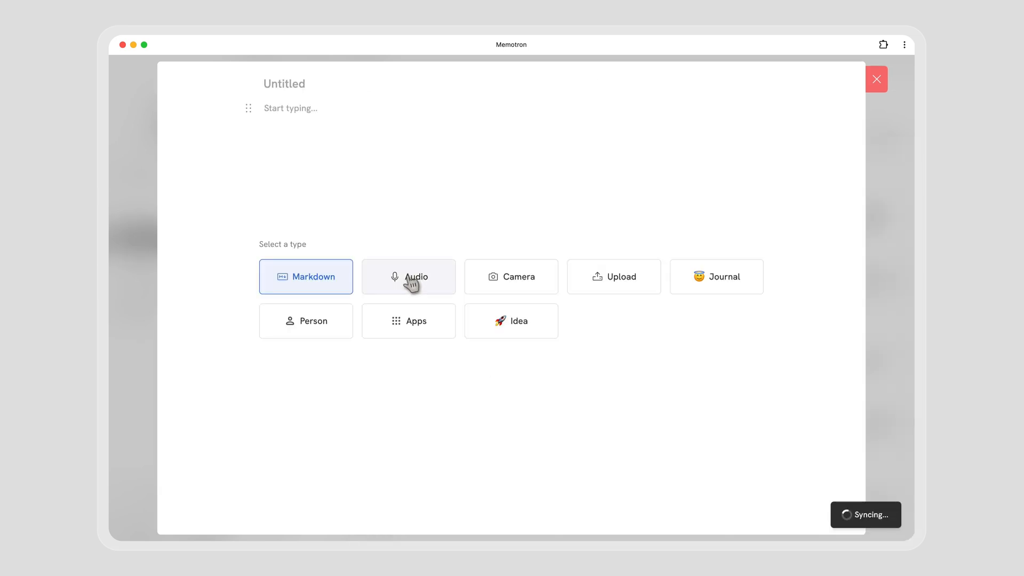
pyautogui.click(409, 278)
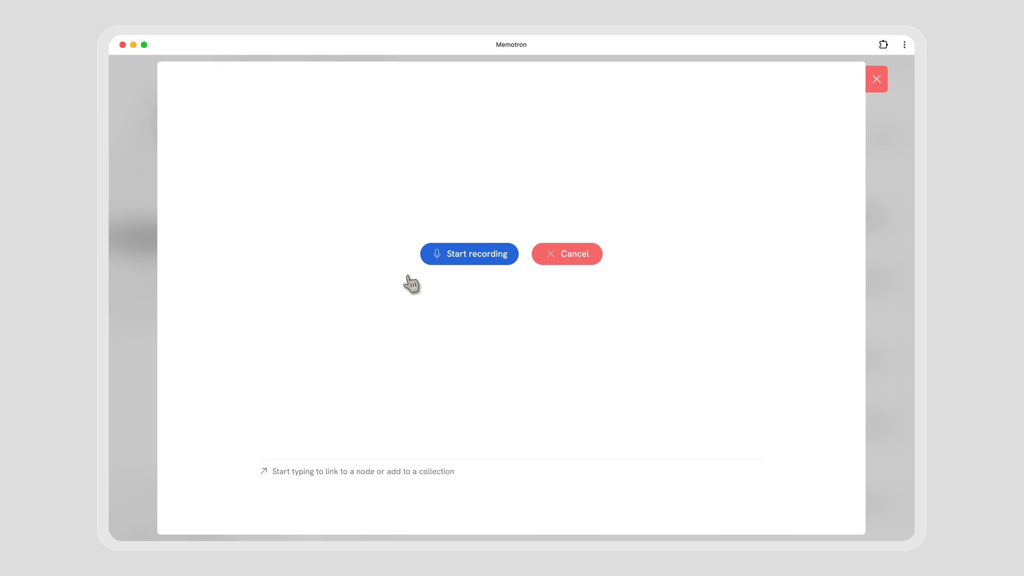
pyautogui.click(470, 254)
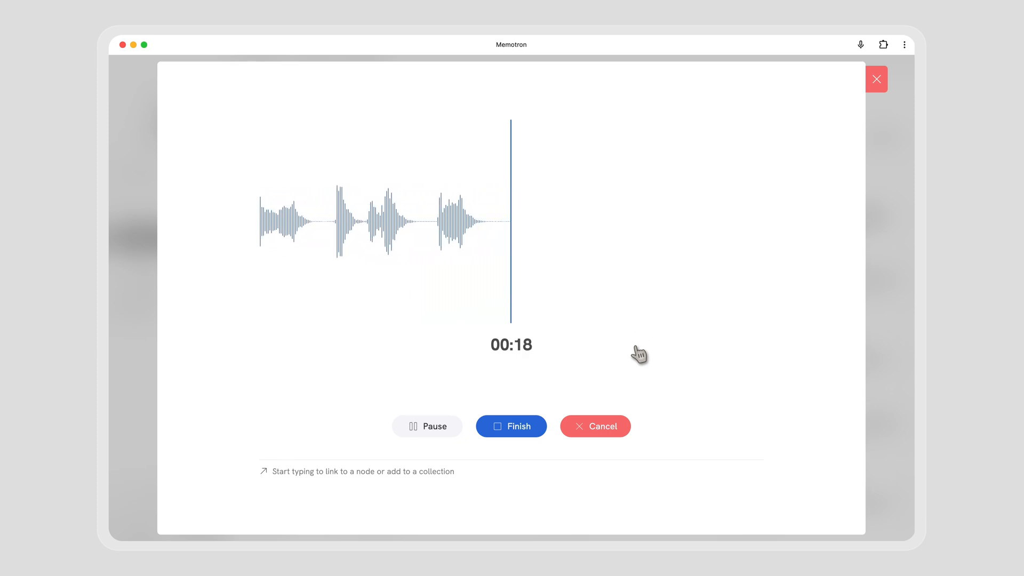
pyautogui.click(511, 427)
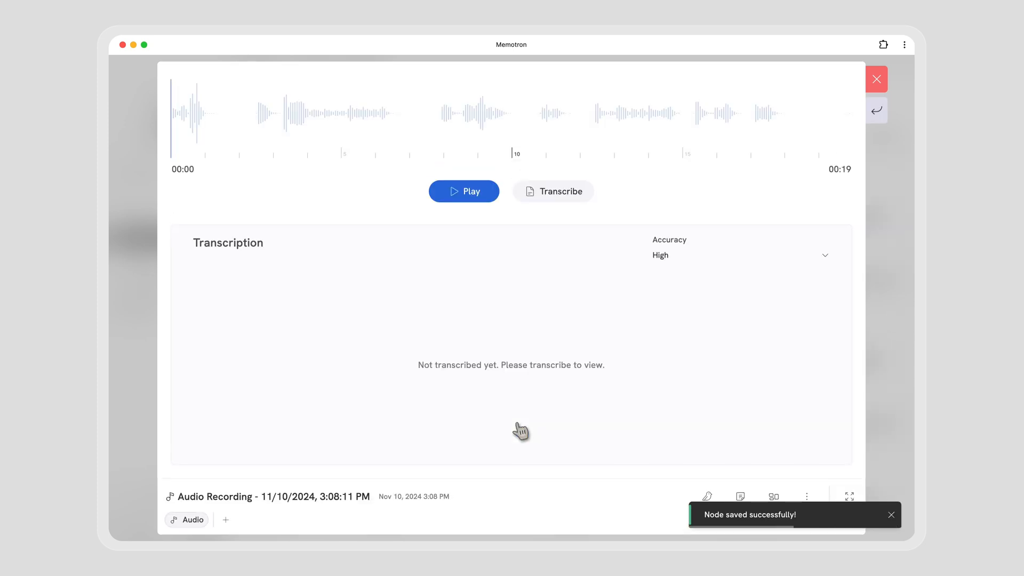
pyautogui.click(553, 192)
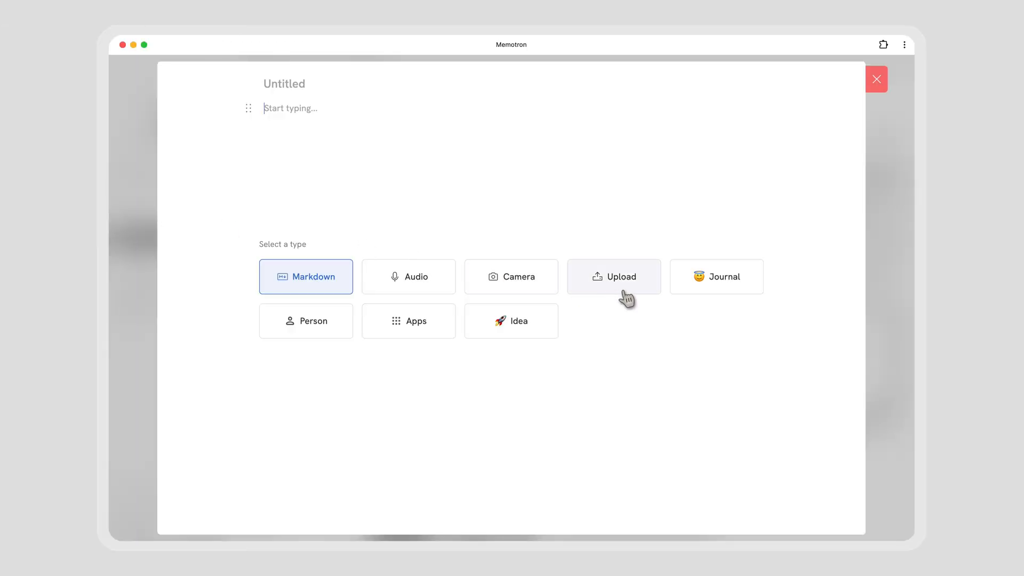
# Choose Upload as the new note's type.
pyautogui.click(615, 276)
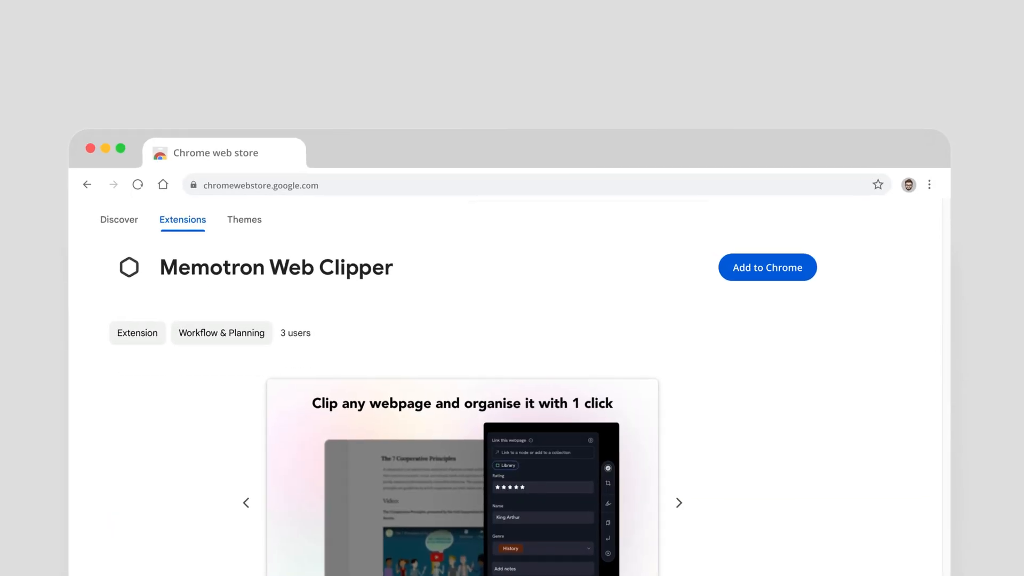
# Add the Memotron Web Clipper extension to Chrome.
pyautogui.click(769, 267)
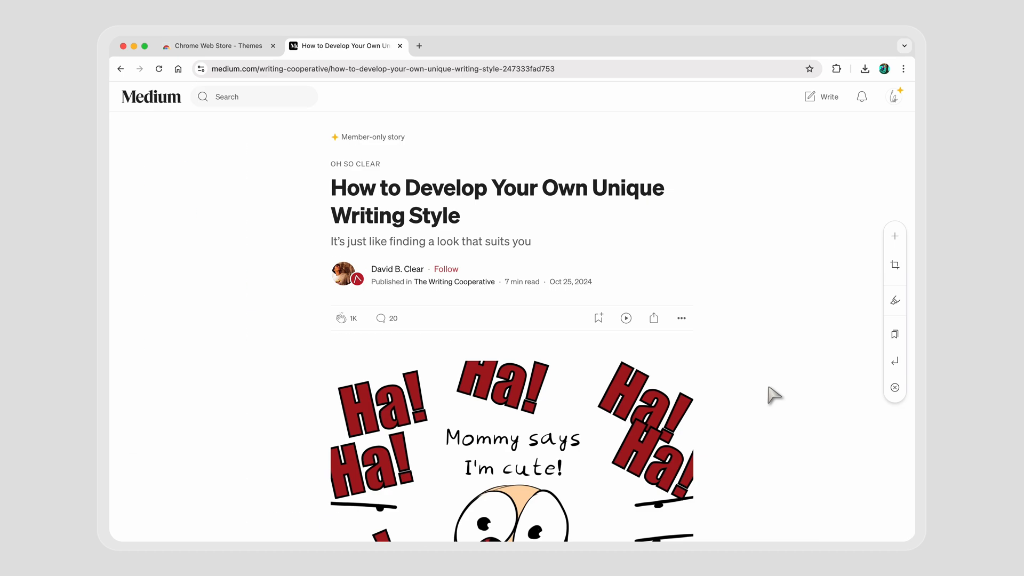
# Clip the Medium writing-style article and highlight the Anaïs Nin quote on Goodreads in a colour.
pyautogui.click(896, 236)
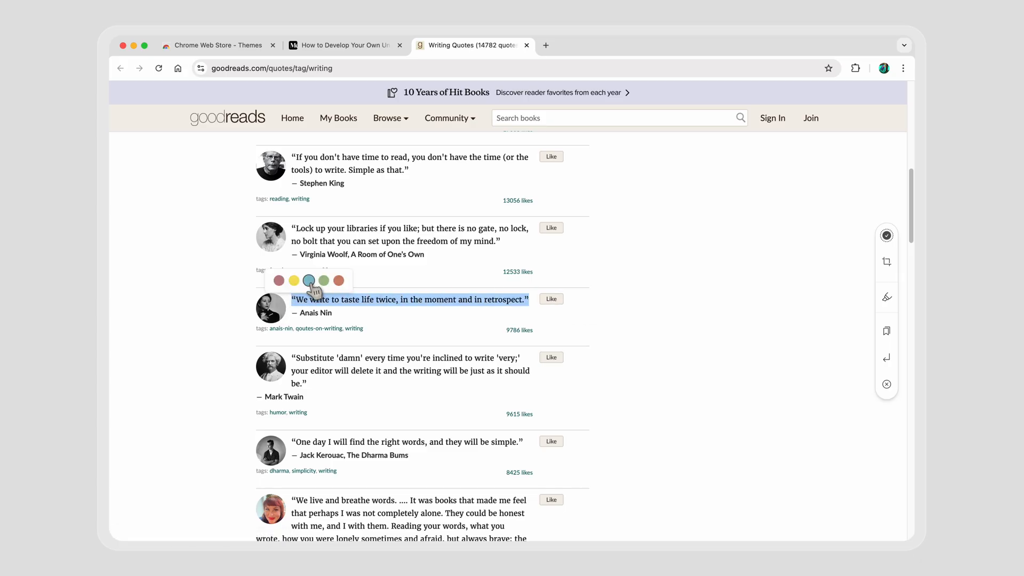
pyautogui.click(309, 281)
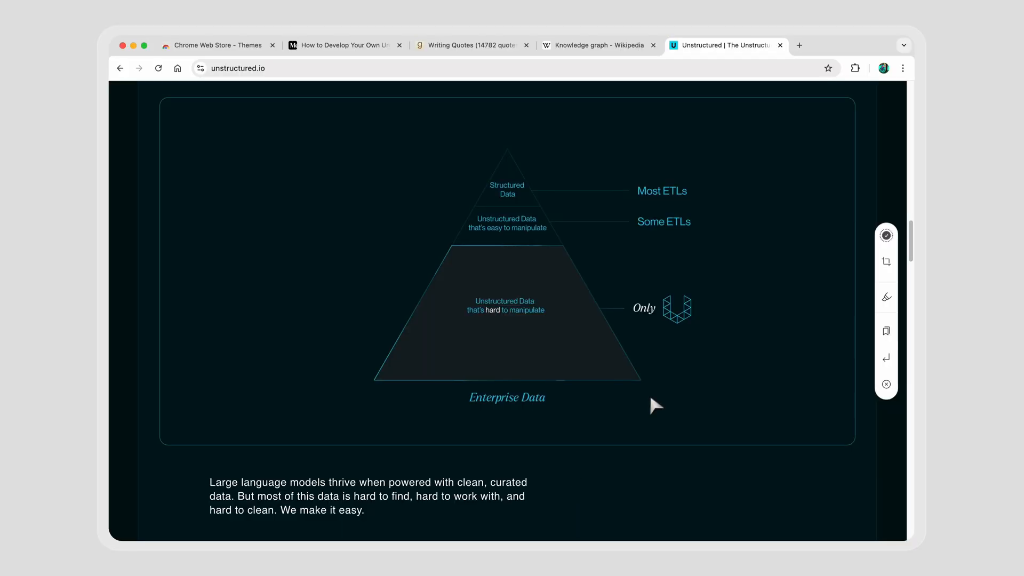
pyautogui.click(885, 262)
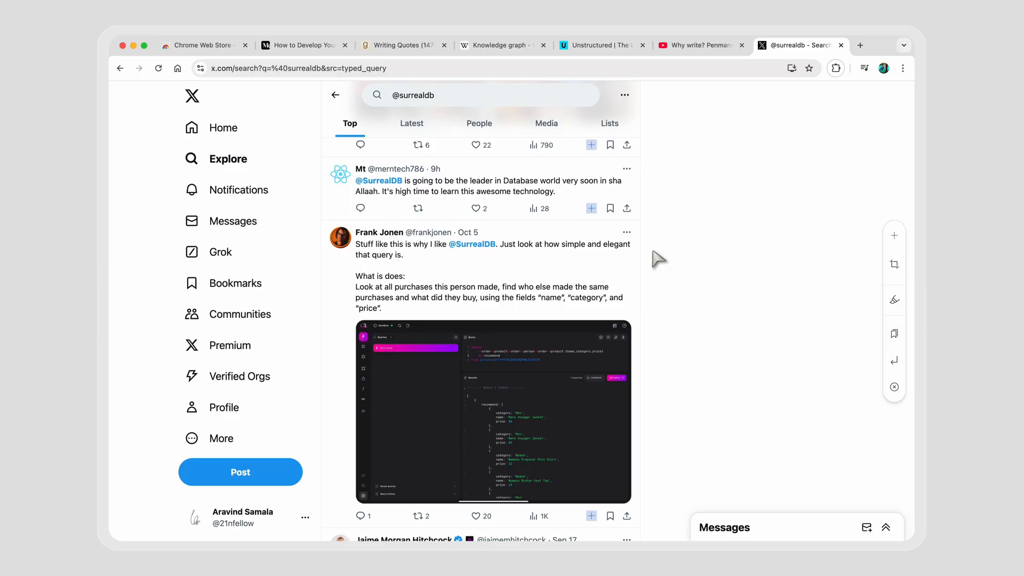
# Save the SurrealDB tweet to Memotron and start syncing Kindle notes and highlights.
pyautogui.click(591, 208)
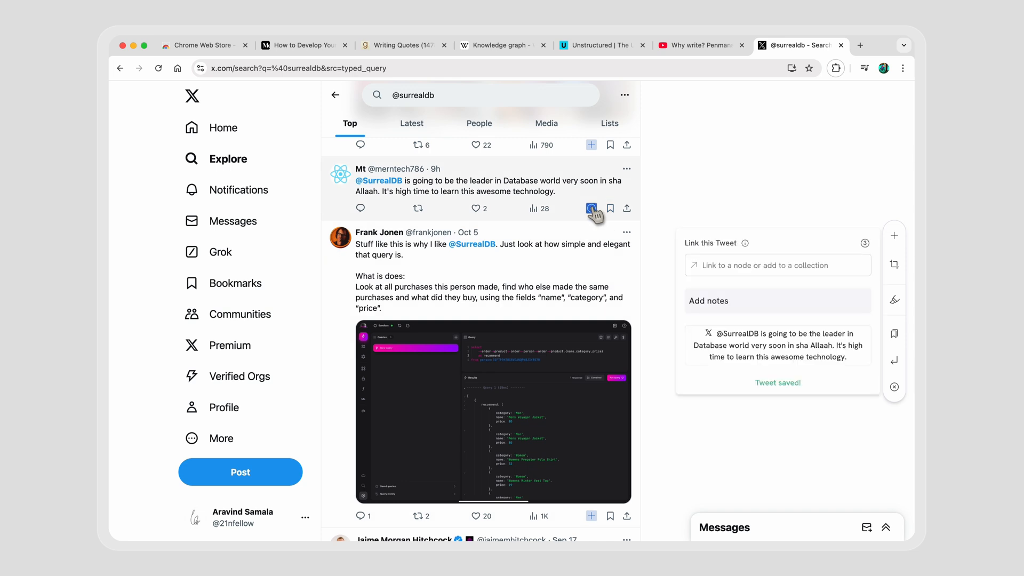
pyautogui.click(806, 45)
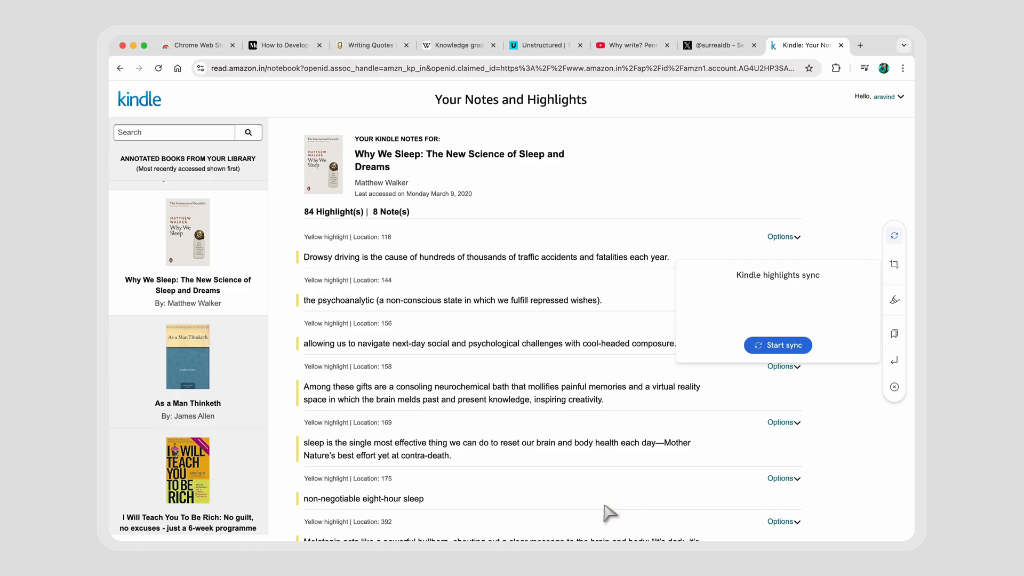
pyautogui.click(778, 346)
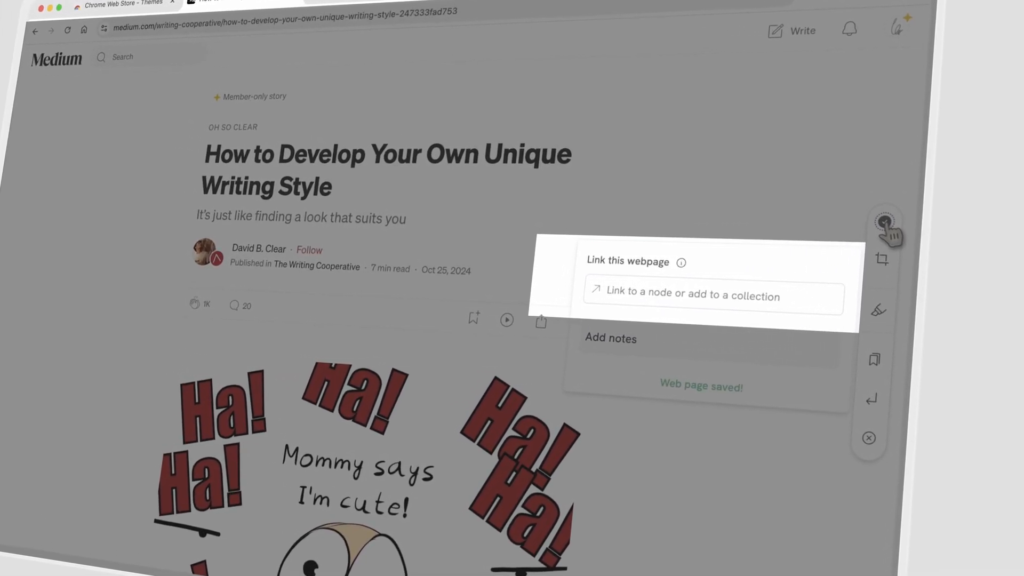
# Link the clipped Medium article to the Writing styles essay node and create an 'import' tag.
pyautogui.click(695, 297)
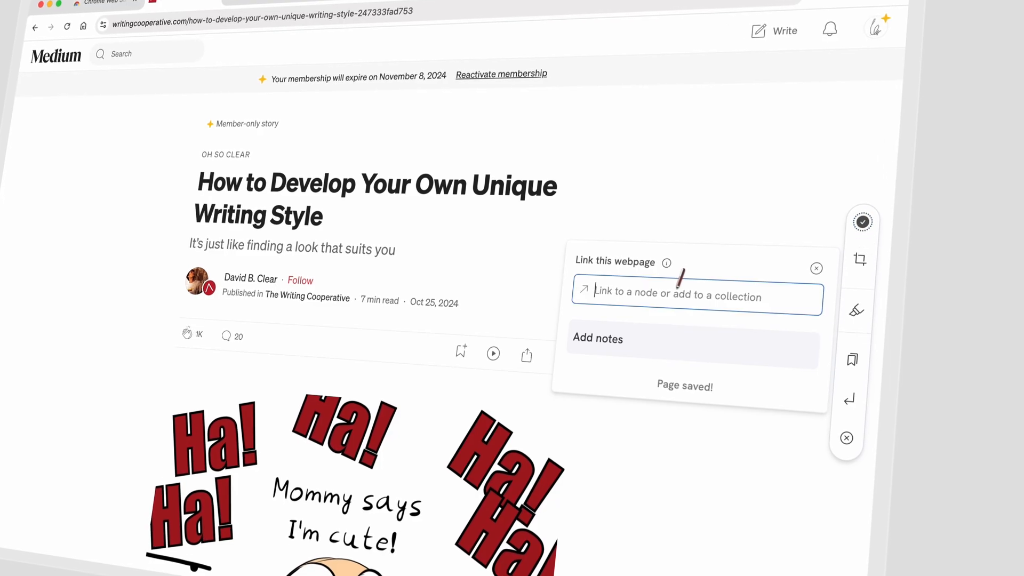
pyautogui.write('essay')
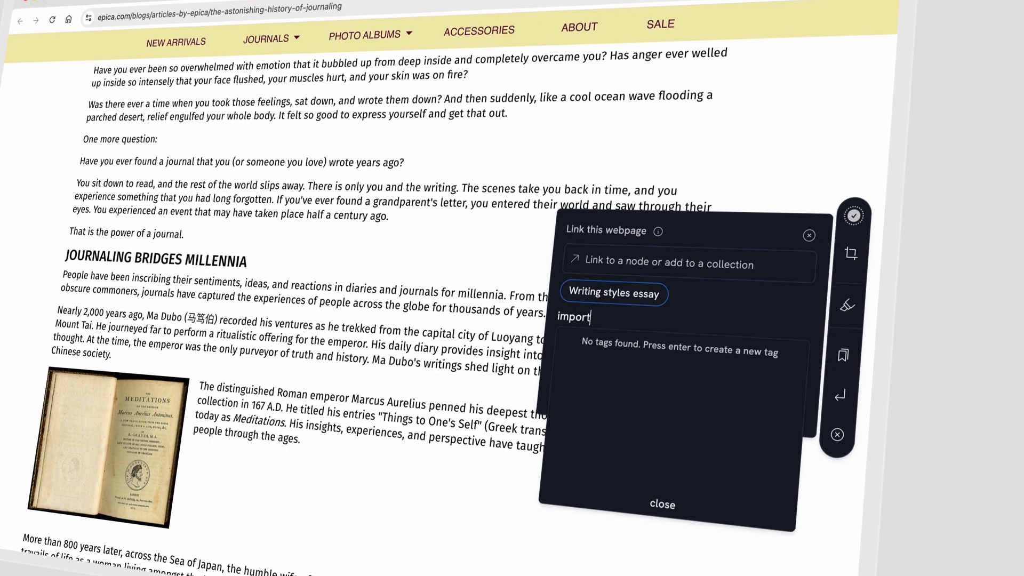
pyautogui.press('Enter')
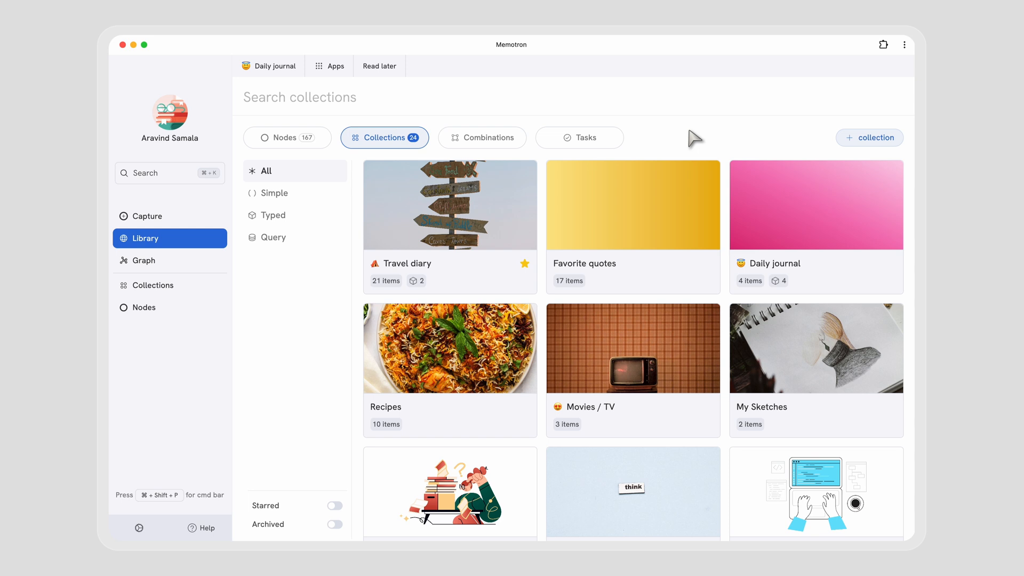
# Add a typed Wander list collection with Status, 'How great?' rating and Visited date properties.
pyautogui.click(869, 137)
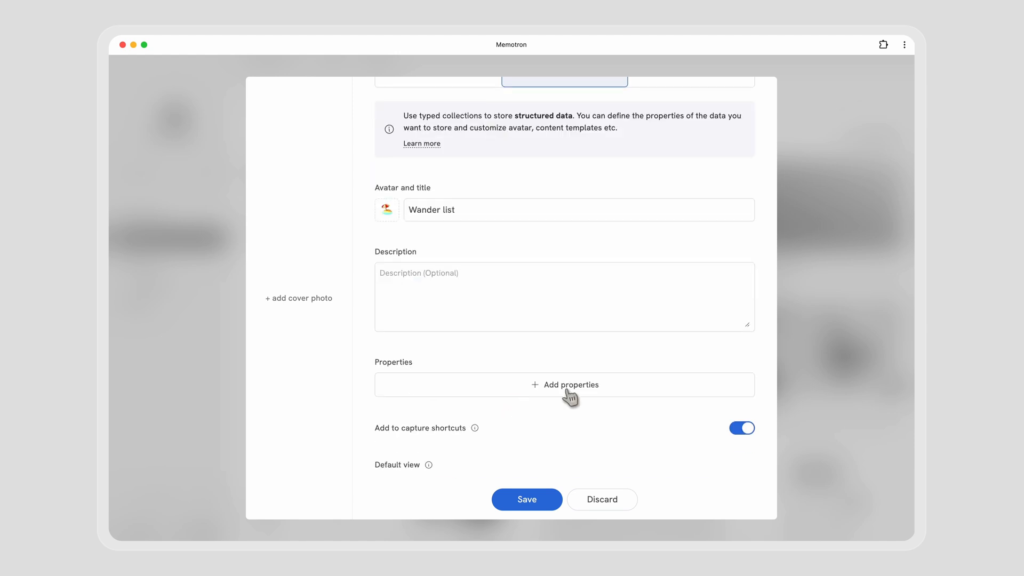
pyautogui.click(563, 384)
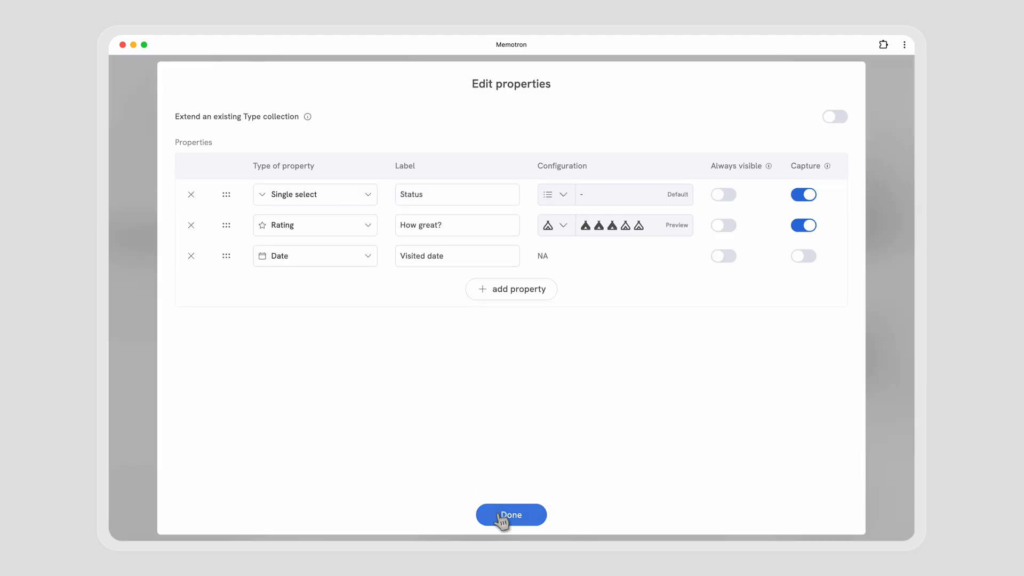
pyautogui.click(511, 515)
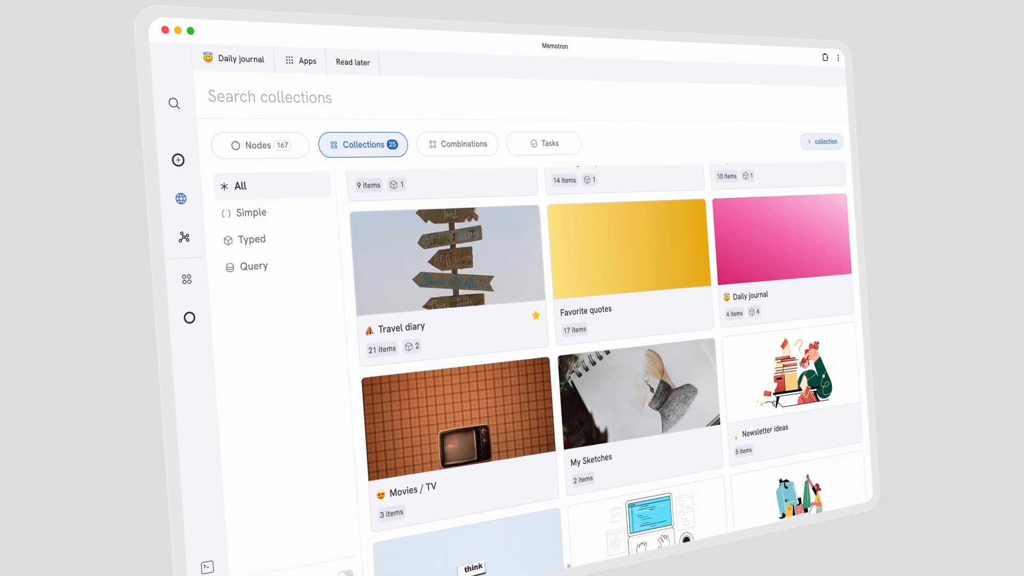
# Search resources (Cmd+K) for 'leader' to find the SurrealDB tweet, then semantically for 'indian cuisine'.
pyautogui.press('Cmd+K')
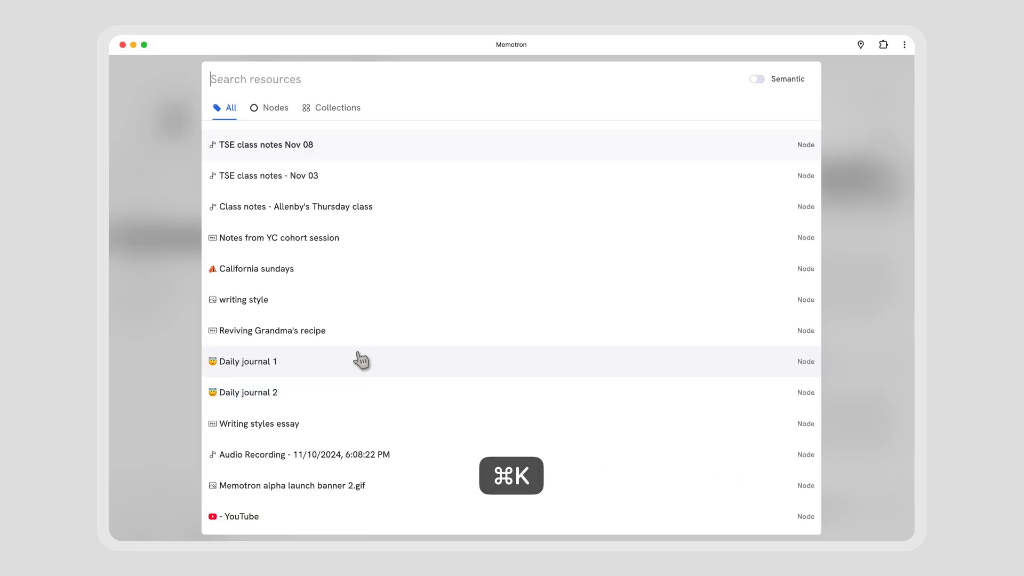
pyautogui.write('leader')
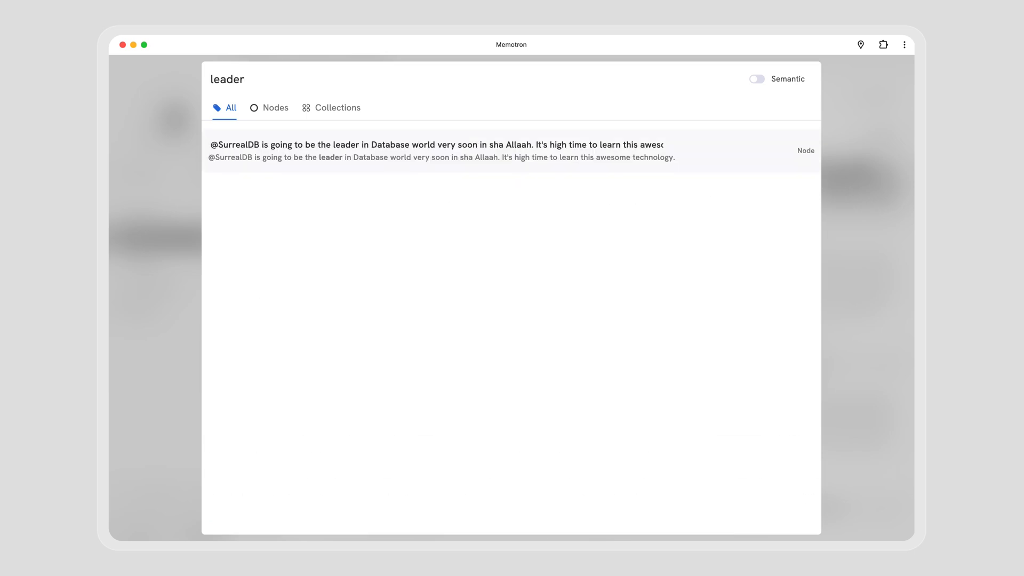
pyautogui.click(756, 79)
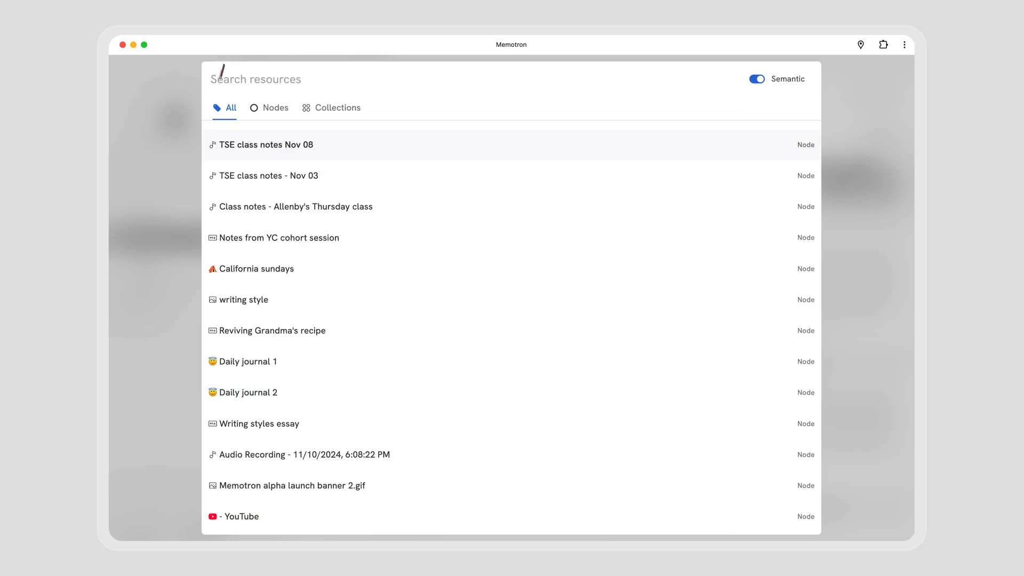
pyautogui.write('indian cuisine')
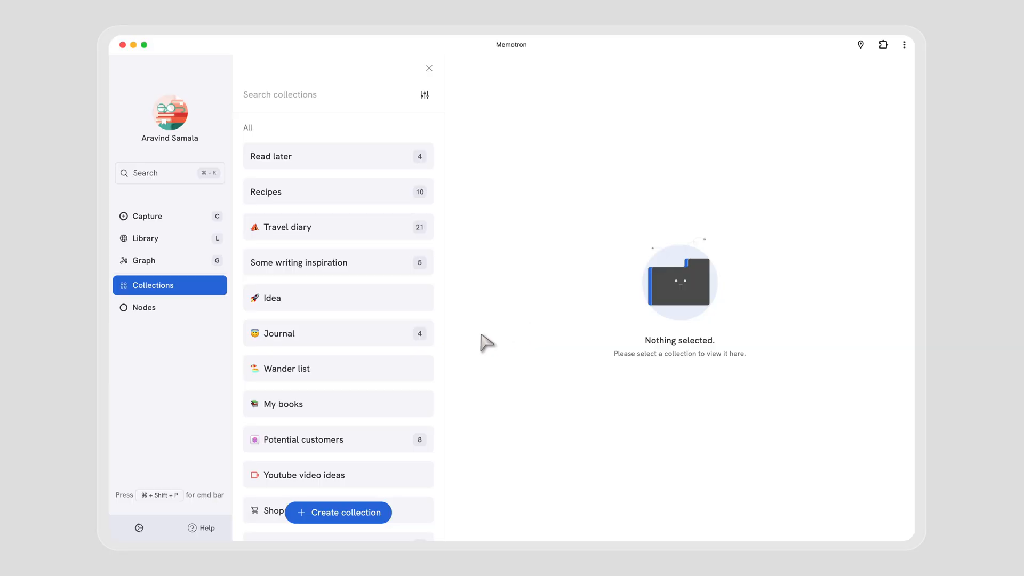
# Star the My books collection from its options menu.
pyautogui.click(417, 404)
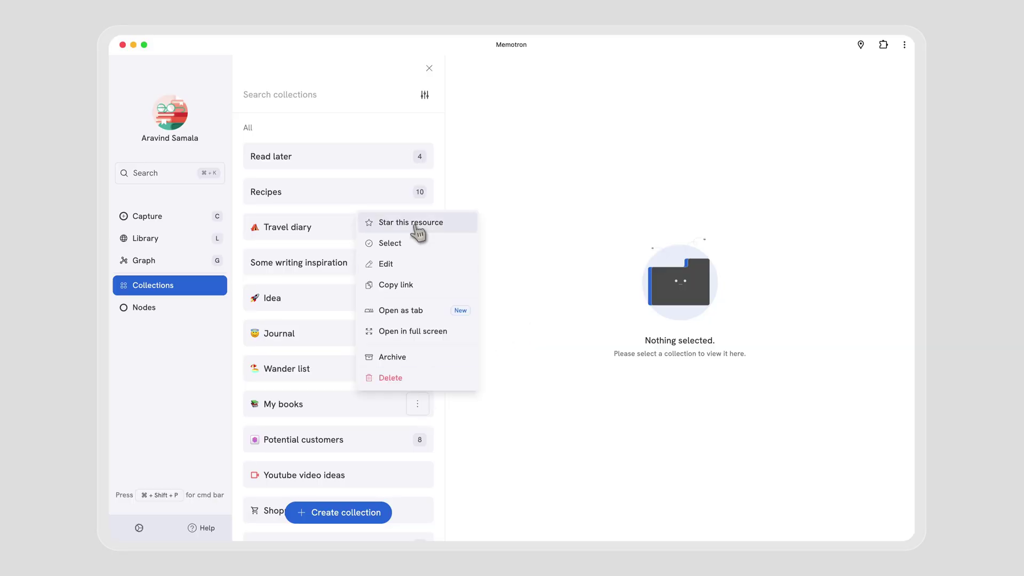
pyautogui.click(409, 221)
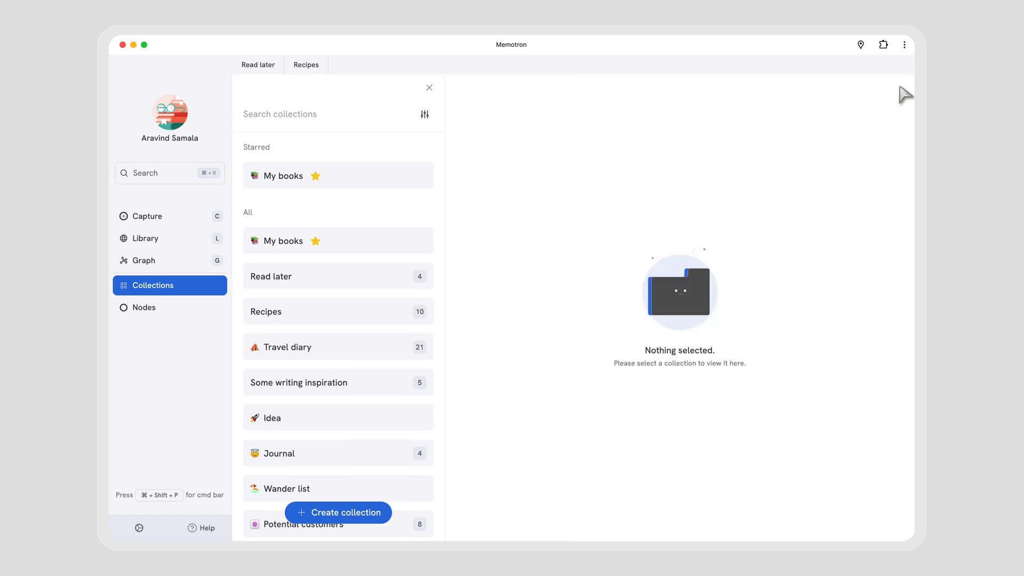
# Dock Travel diary as its own tab and show the Writing styles essay link graph in Bird view.
pyautogui.click(288, 346)
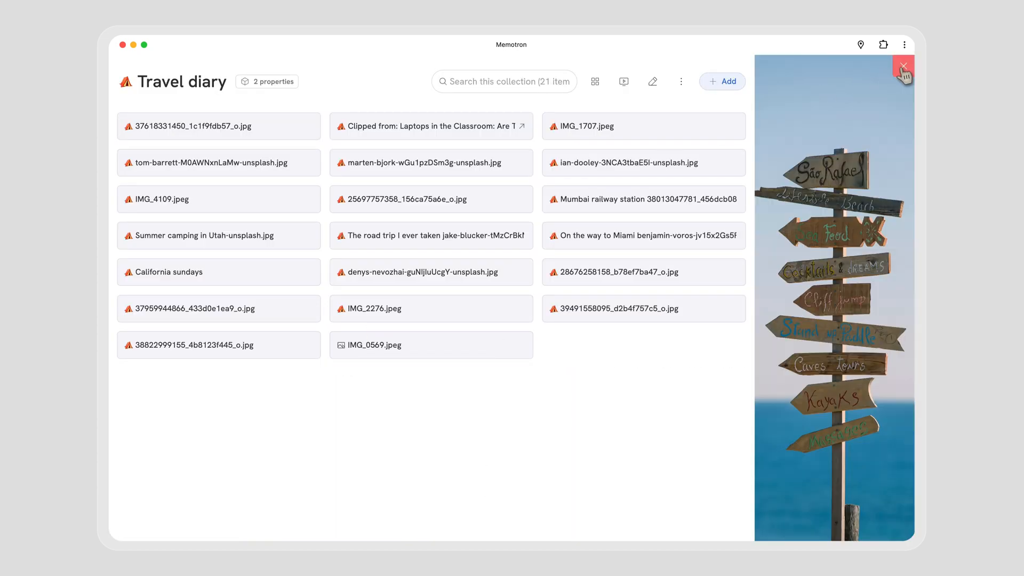
pyautogui.click(903, 66)
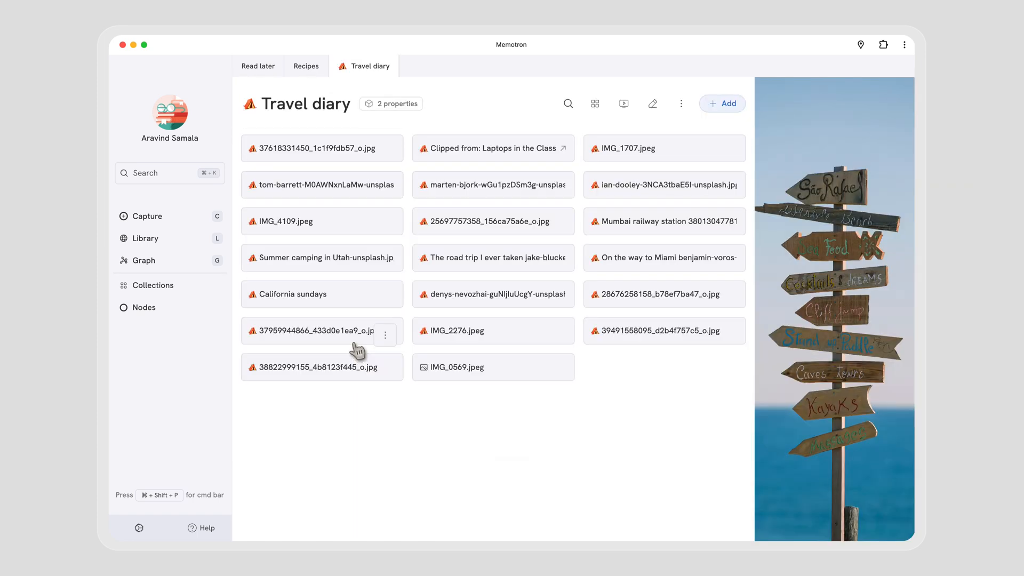
pyautogui.click(143, 260)
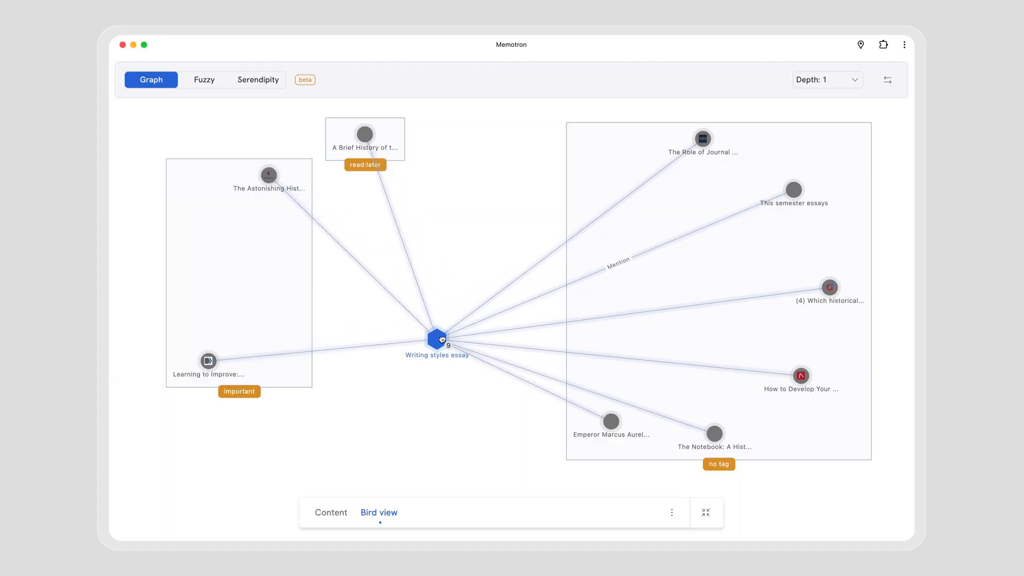